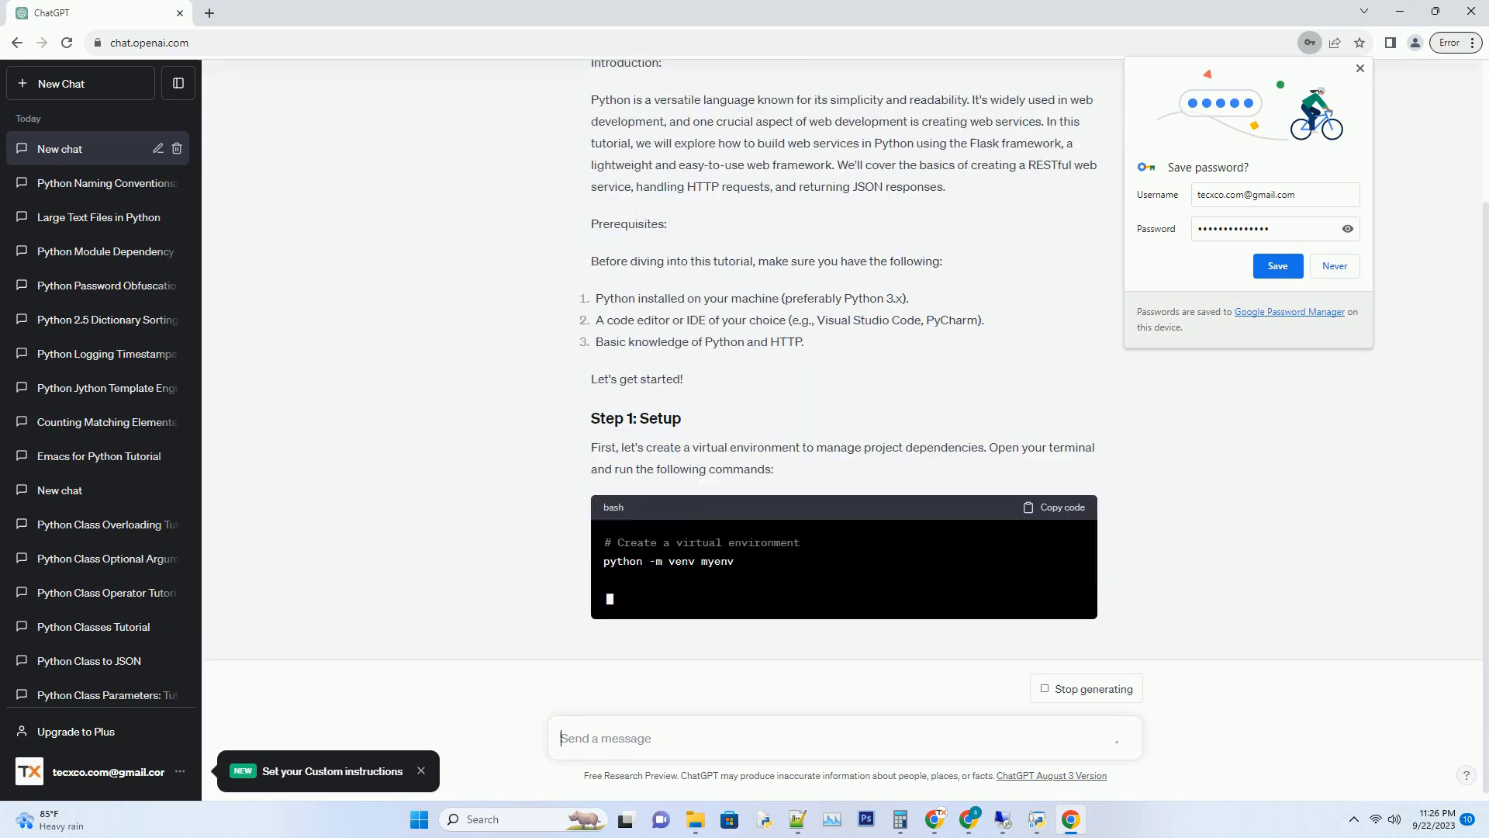
# Step: Scroll down to follow the Flask tutorial as it generates from Setup to Step 4 routes
pyautogui.scroll(-3)
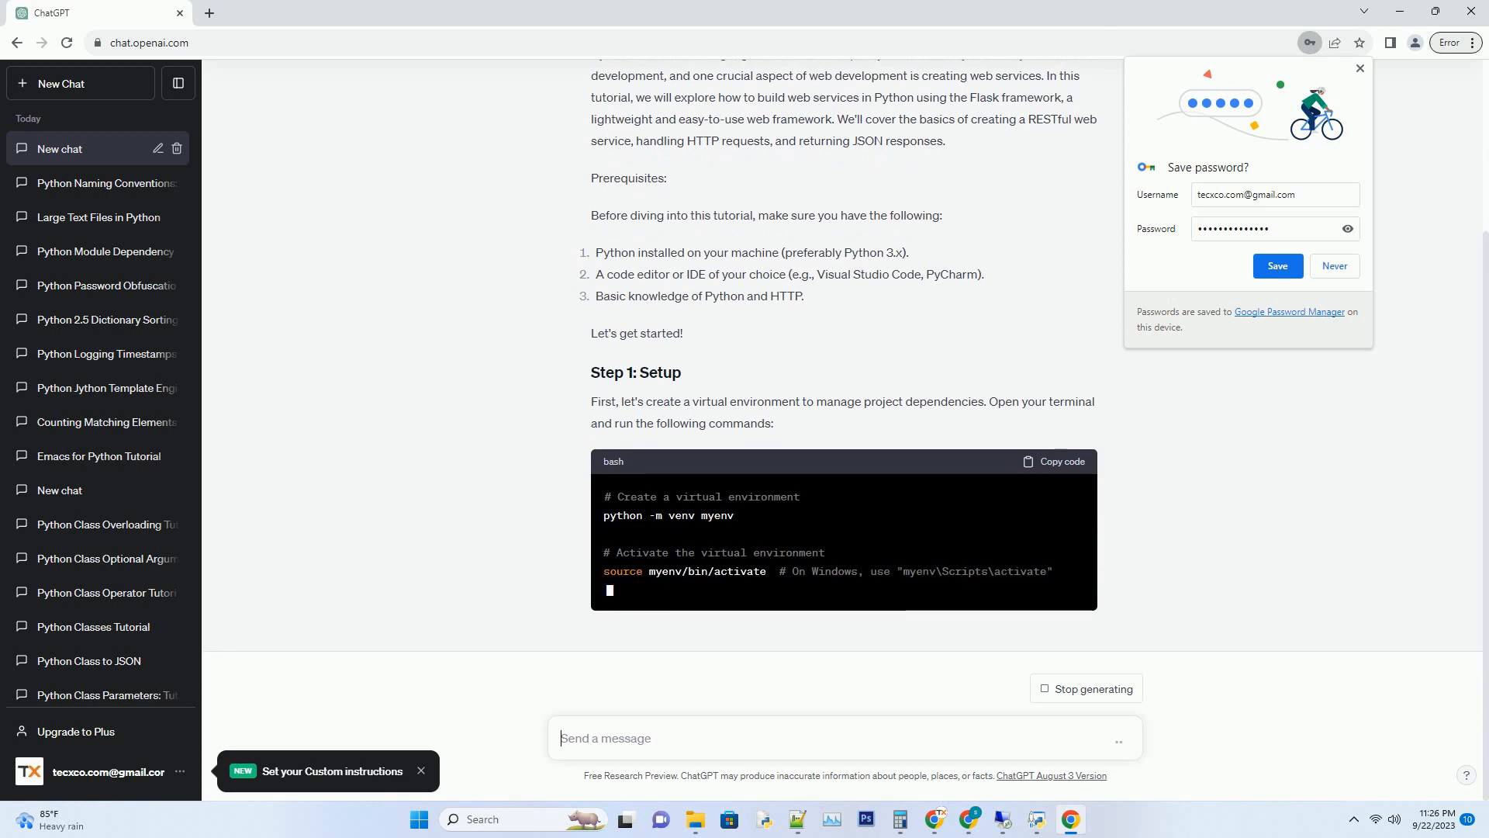
pyautogui.scroll(-3)
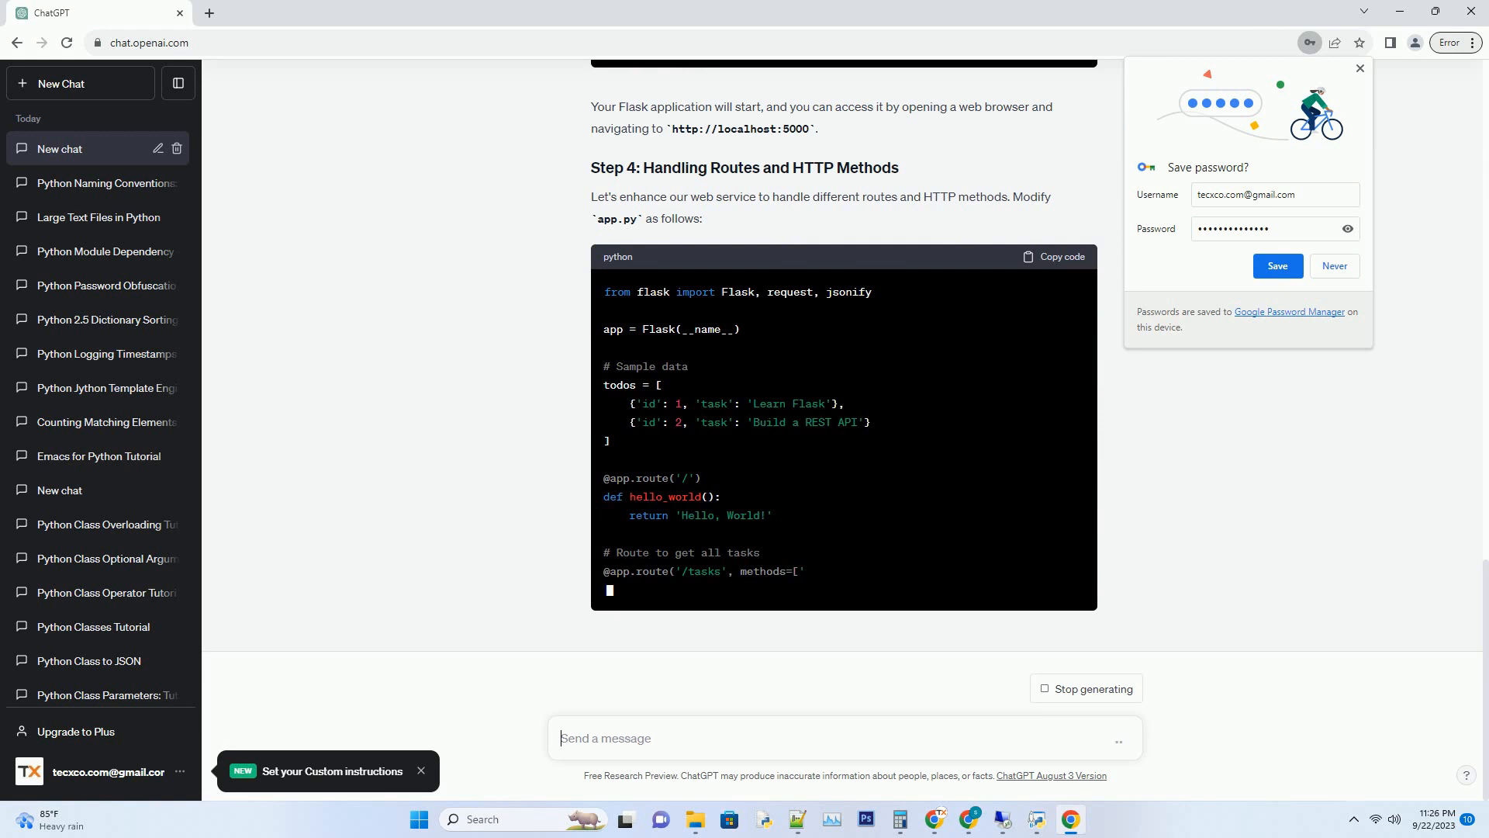
# Step: Follow the response through Step 5 curl testing examples and the Conclusion until it finishes
pyautogui.scroll(-3)
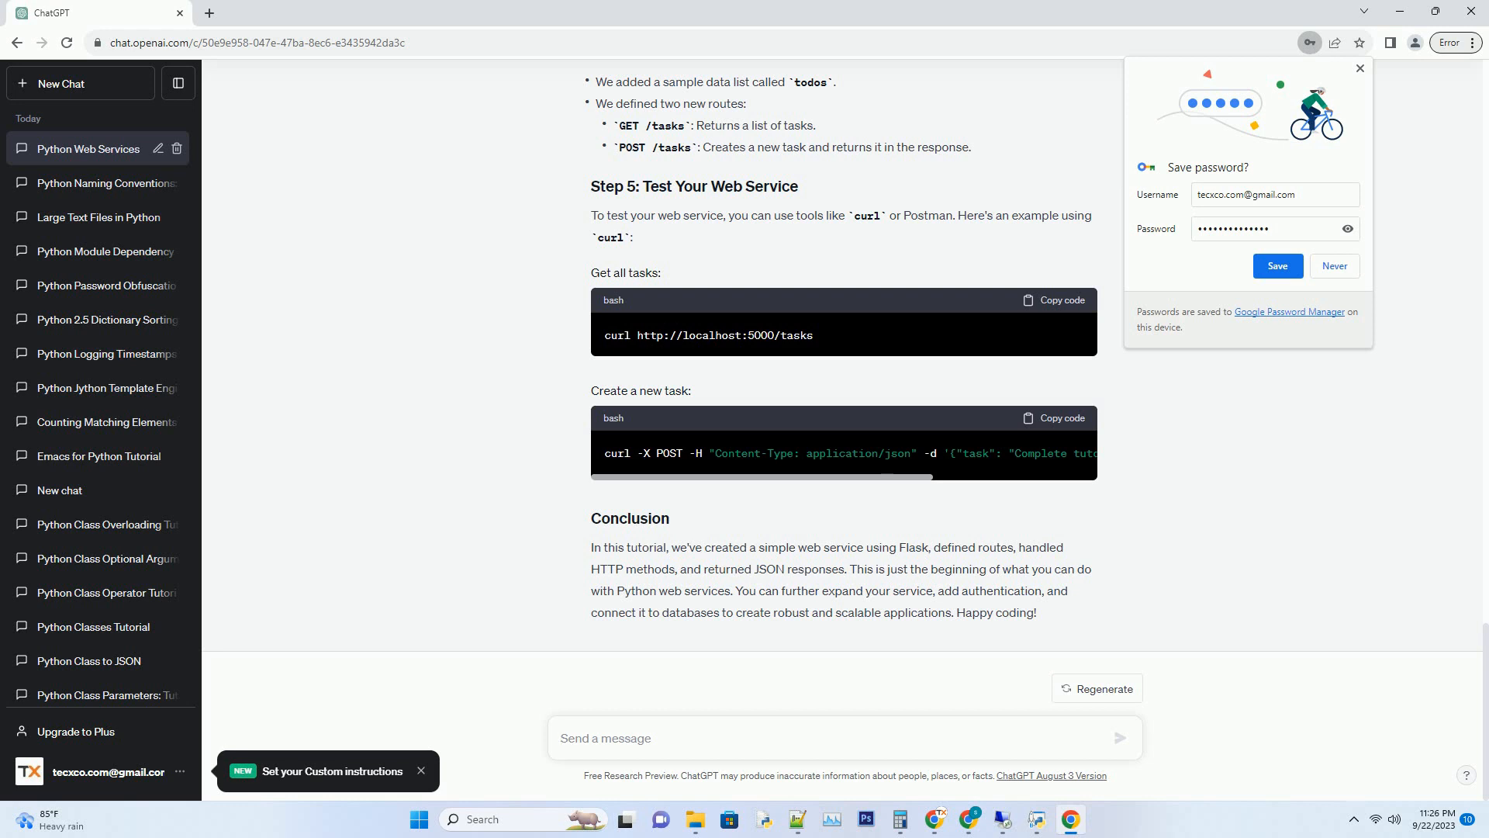
pyautogui.click(605, 737)
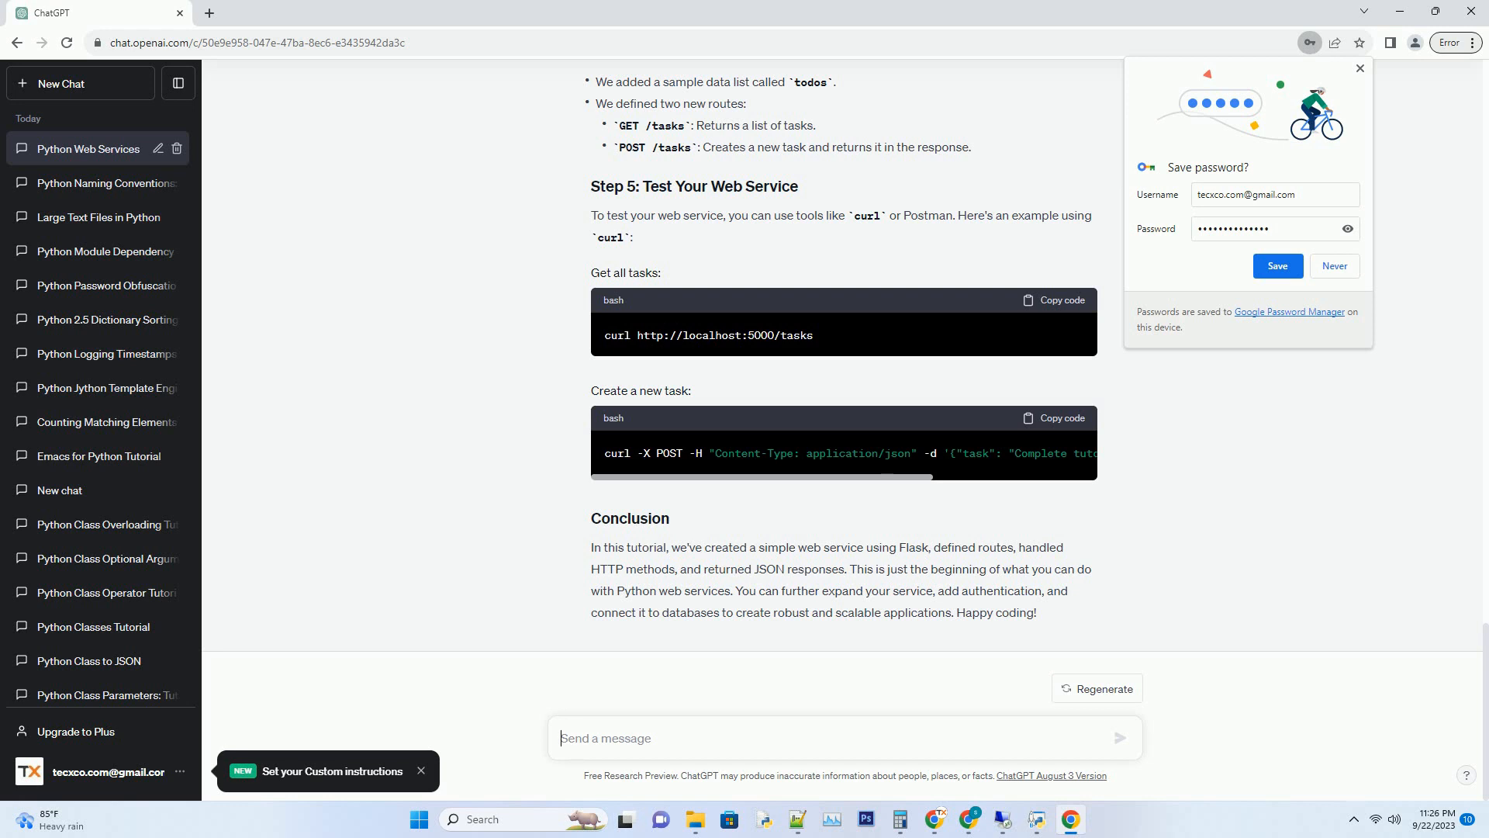